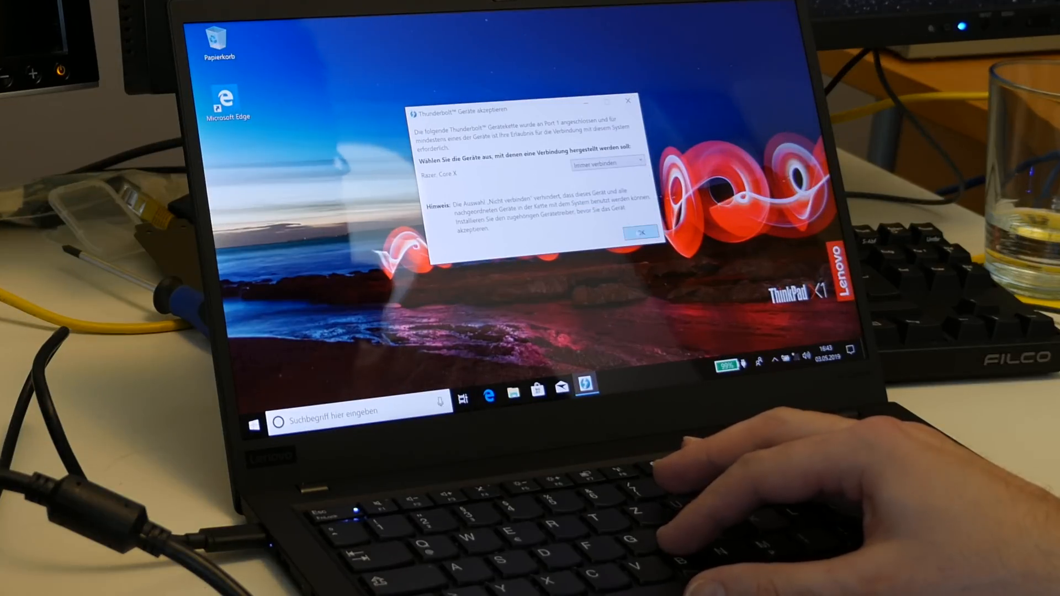
Confirm 'Immer verbinden' for the Razer Core X Thunderbolt device with OK.
left_click(639, 229)
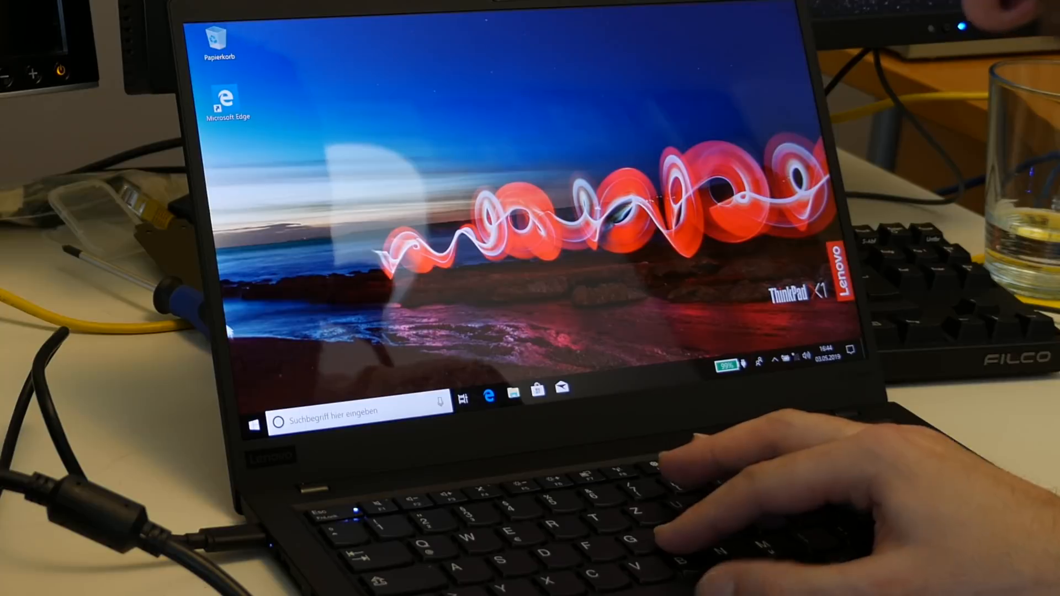
Show Geräte > Bluetooth- und andere Geräte and scroll to the Videocontroller (VGA-kompatibel) entry.
left_click(252, 425)
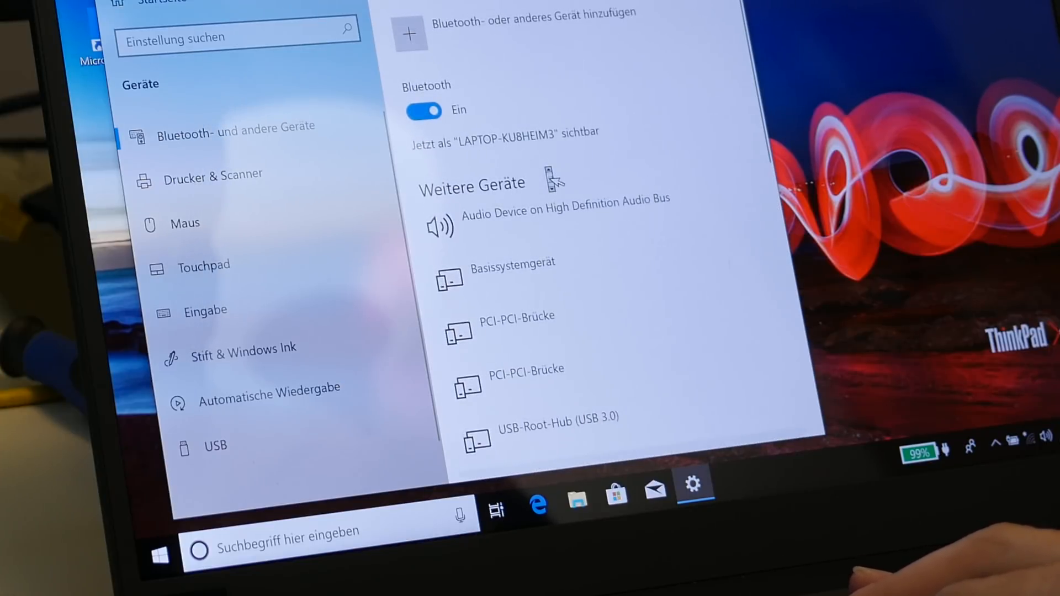
scroll("down", 3)
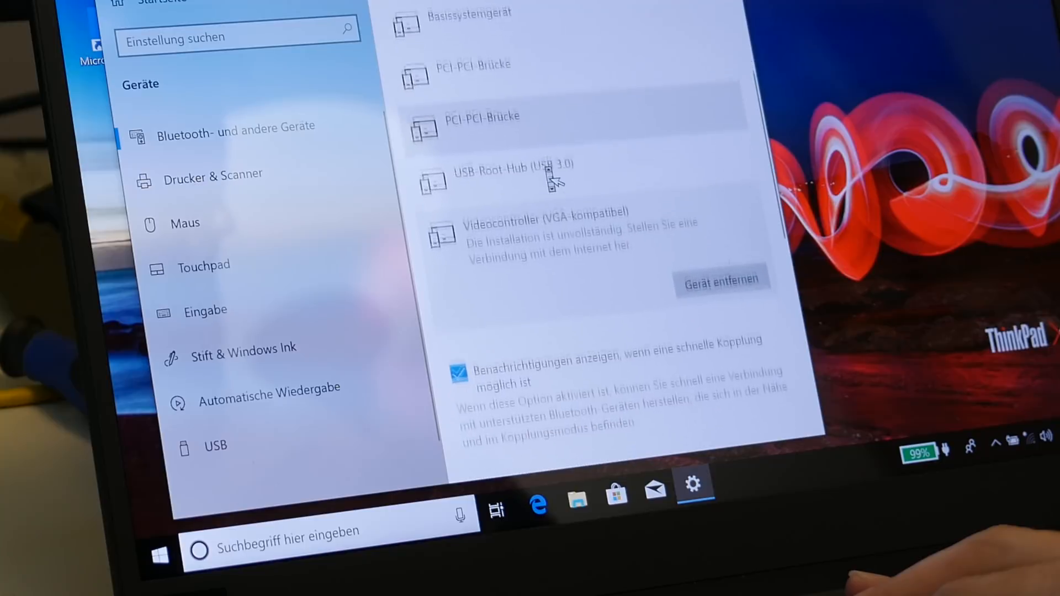
scroll("down", 3)
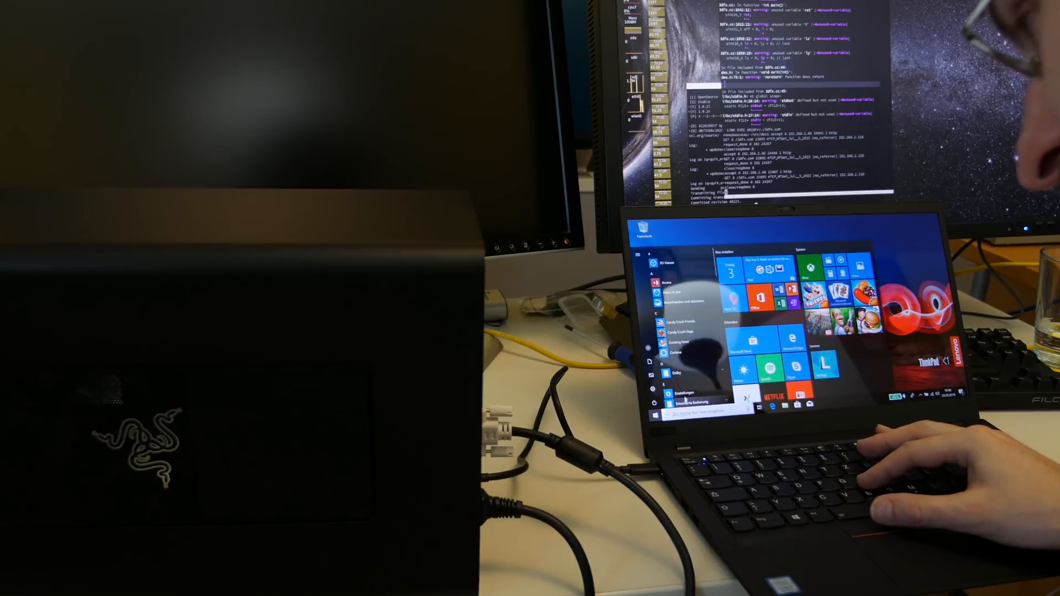
Reach the Anzeige page via Einstellungen > System.
left_click(678, 394)
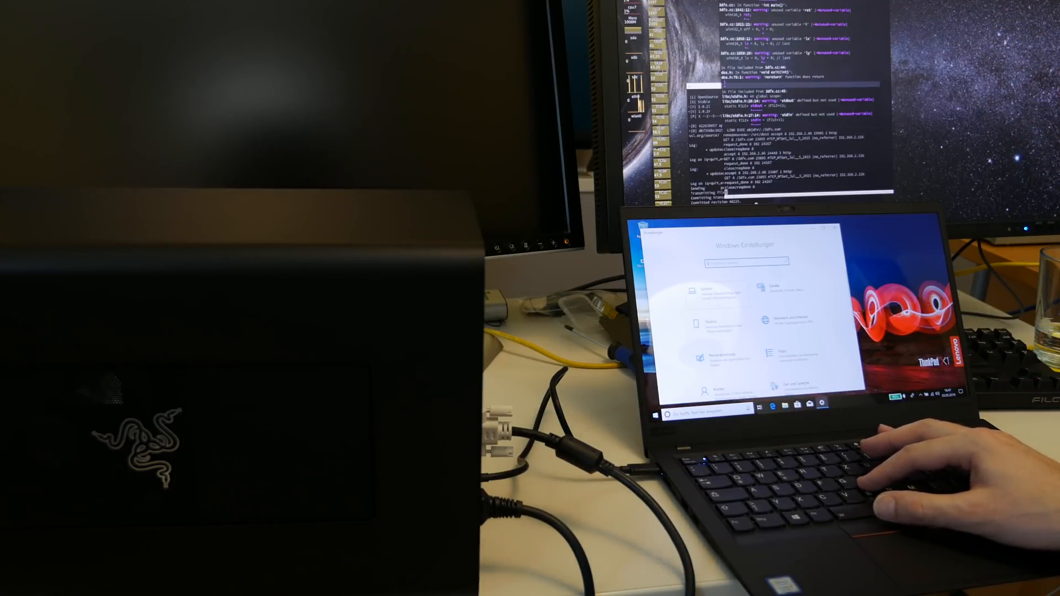
left_click(697, 292)
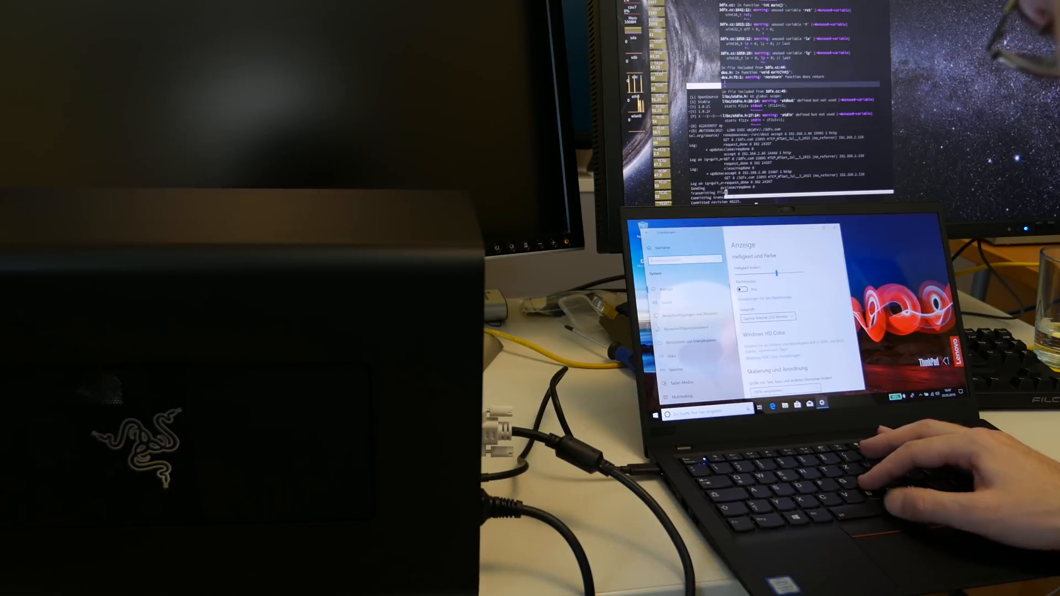